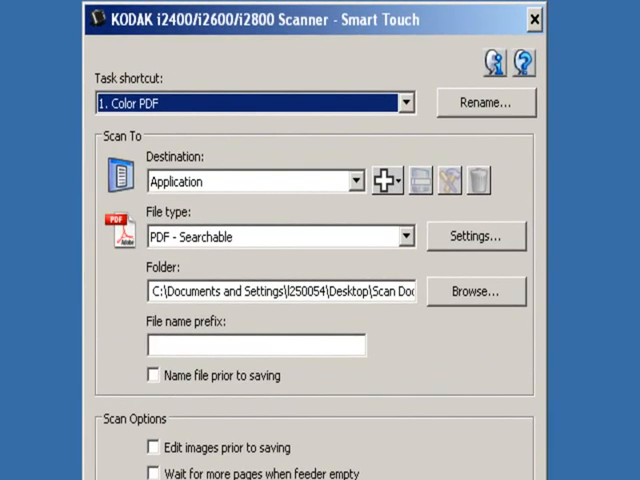
Step: Rename the second task shortcut from 'Black and White PDF' to 'Airbills'
left_click(406, 102)
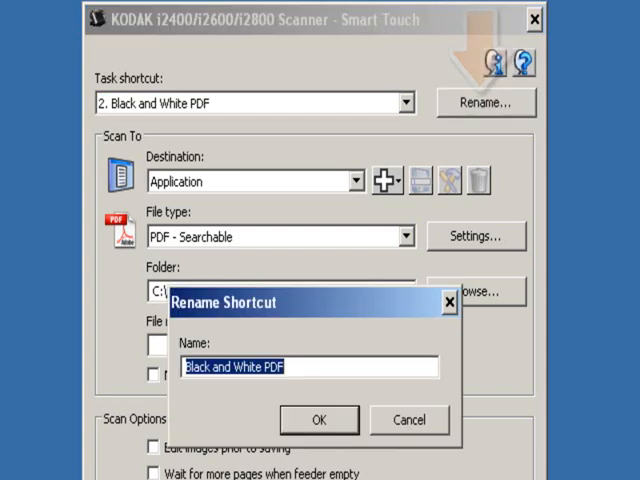
type("Air")
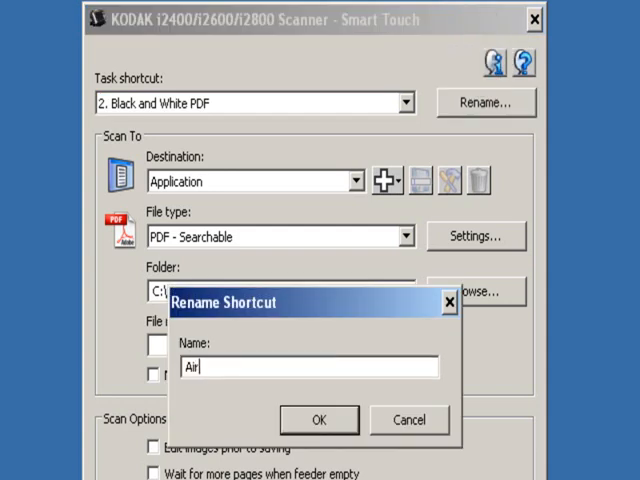
type("bills")
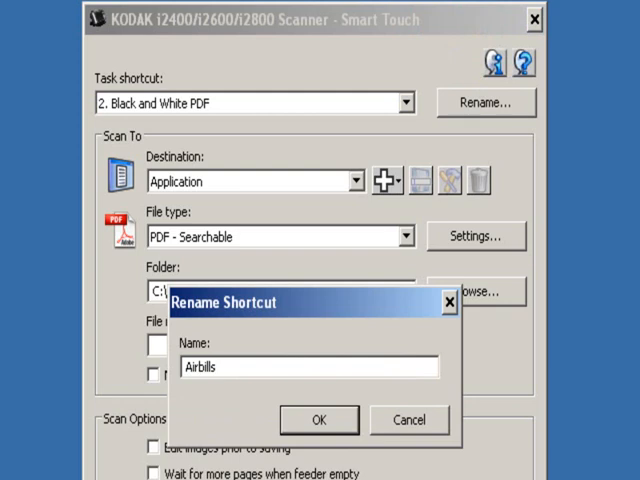
left_click(320, 420)
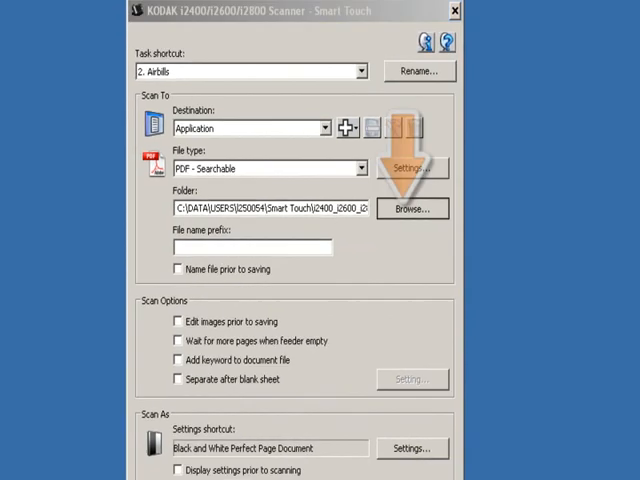
Step: Save scans to the Airbills desktop folder with file name prefix 'Airbill'
left_click(412, 208)
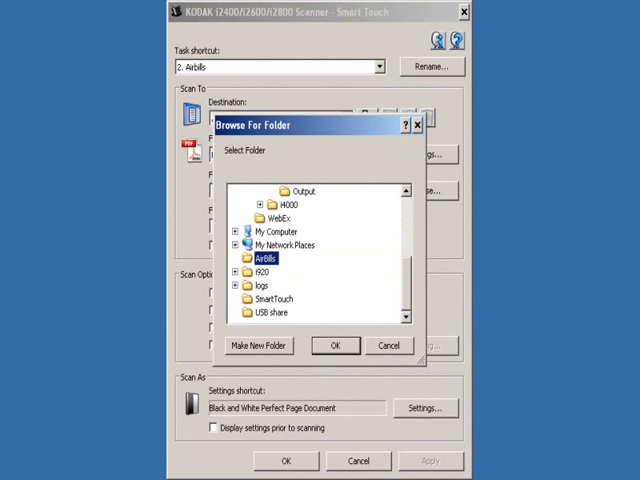
left_click(336, 344)
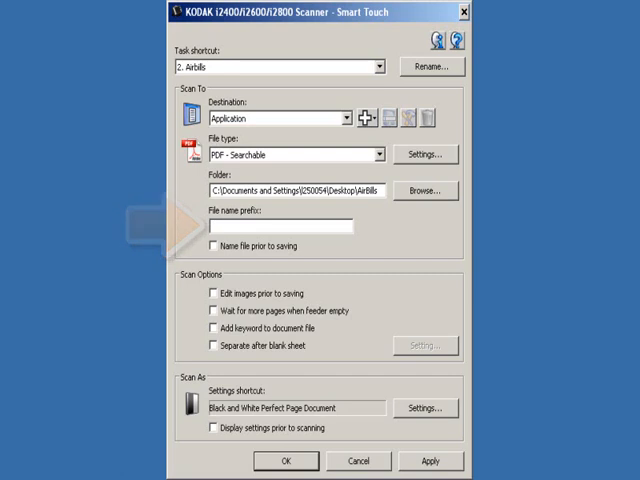
type("Airbill")
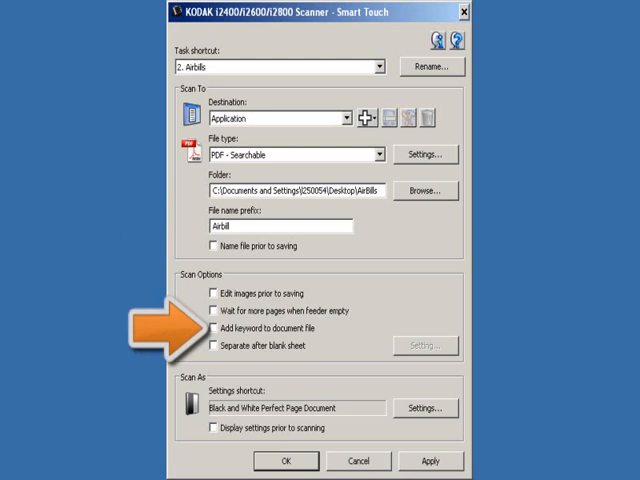
Step: Enable 'Add keyword to document file' under Scan Options
left_click(208, 328)
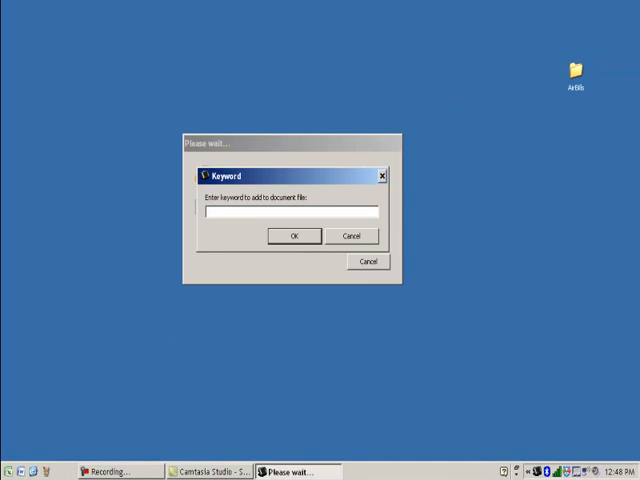
Step: Tag the scanned airbill with the keyword 'Acme' so the scan finishes saving
type("Acme")
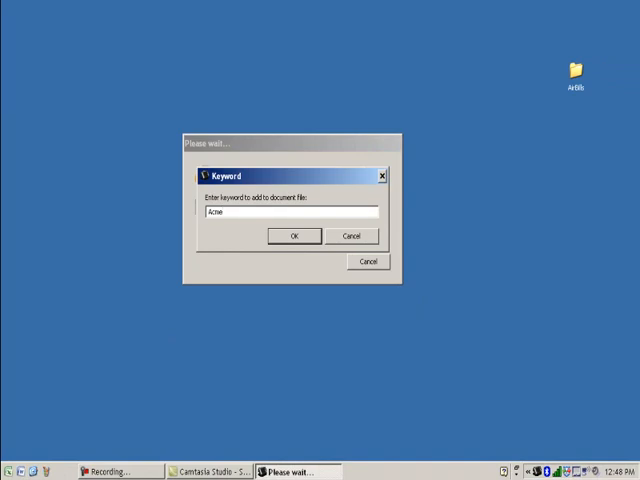
left_click(292, 236)
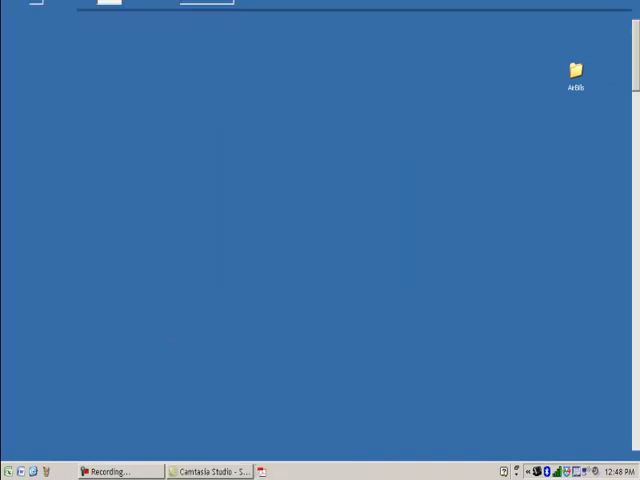
Step: Show the AirBills folder containing the saved Airbill2011-03-03-(1).pdf
double_click(574, 74)
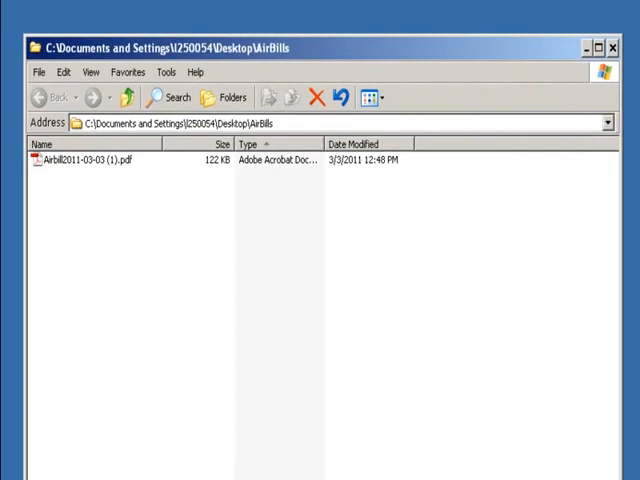